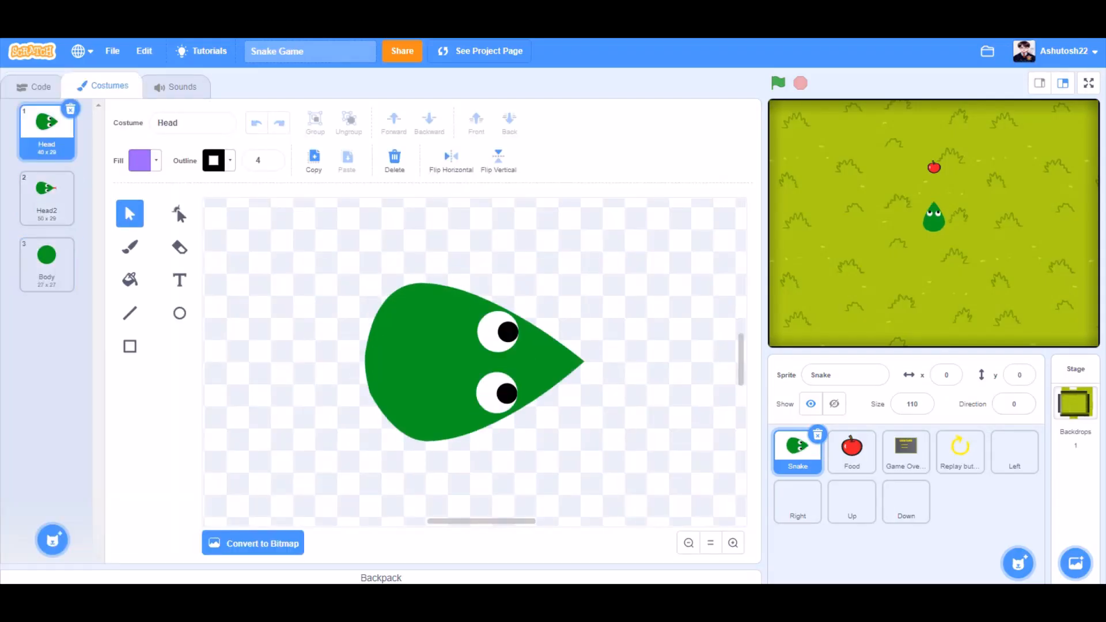
# Inspect the Right boundary line's costume, then bring up the Snake sprite's code.
pyautogui.click(906, 449)
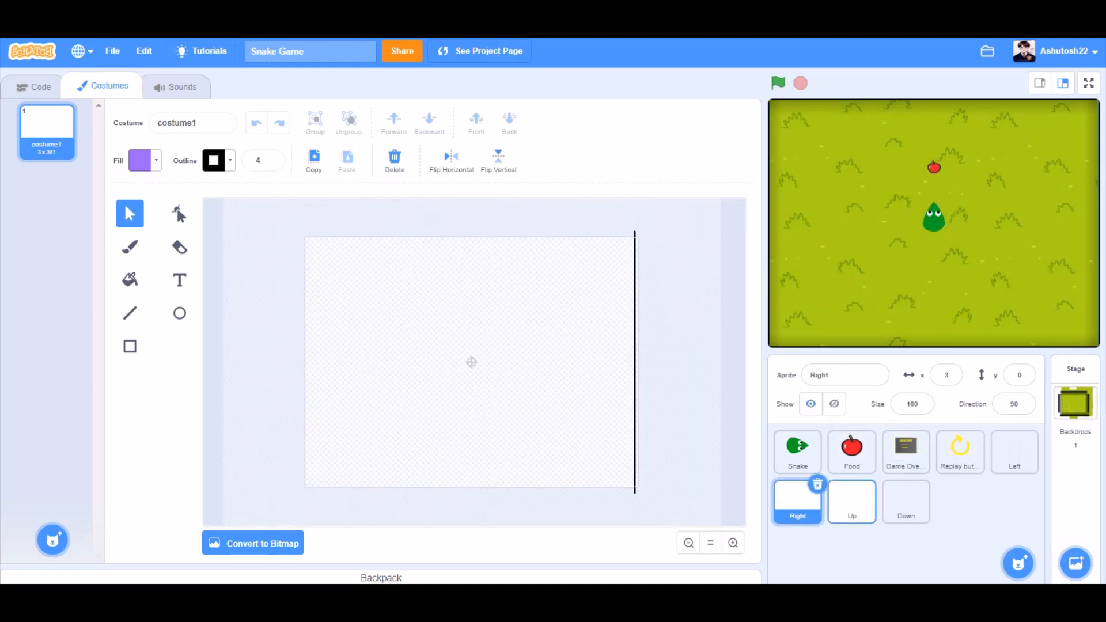
pyautogui.click(797, 451)
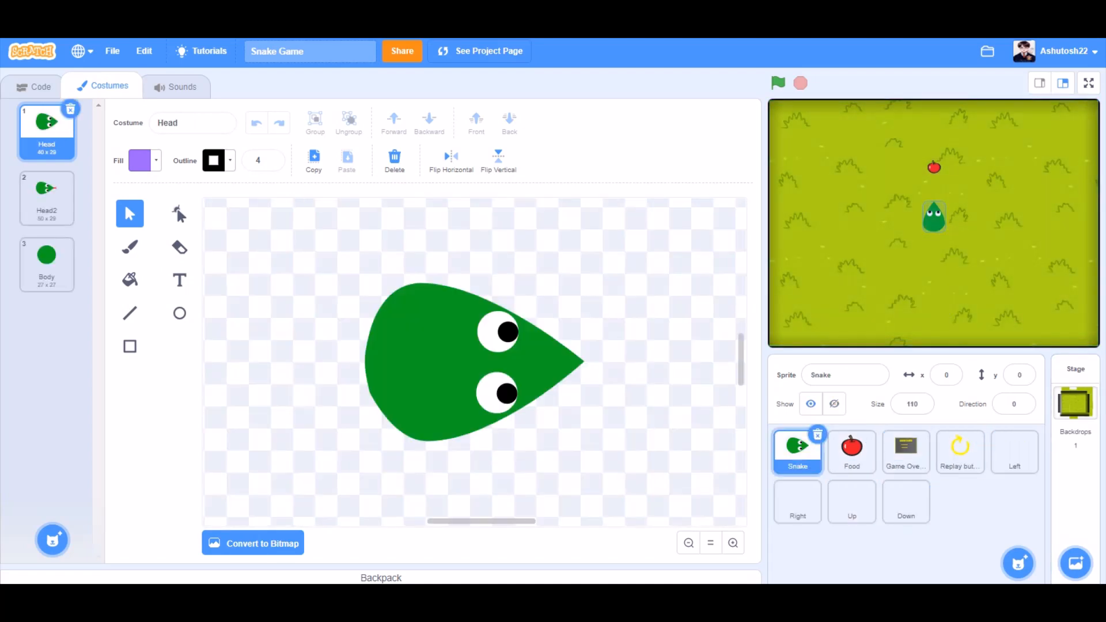
pyautogui.click(34, 86)
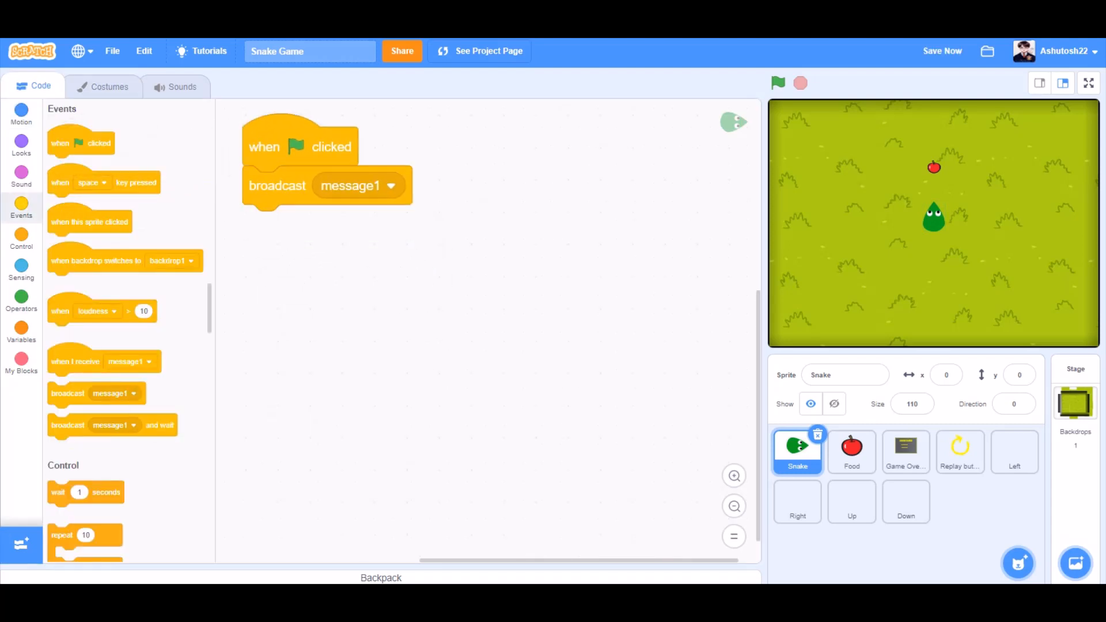
# Broadcast a new 'Start Game' message on green flag; on receiving it, set Snake size to 110%.
pyautogui.write('s')
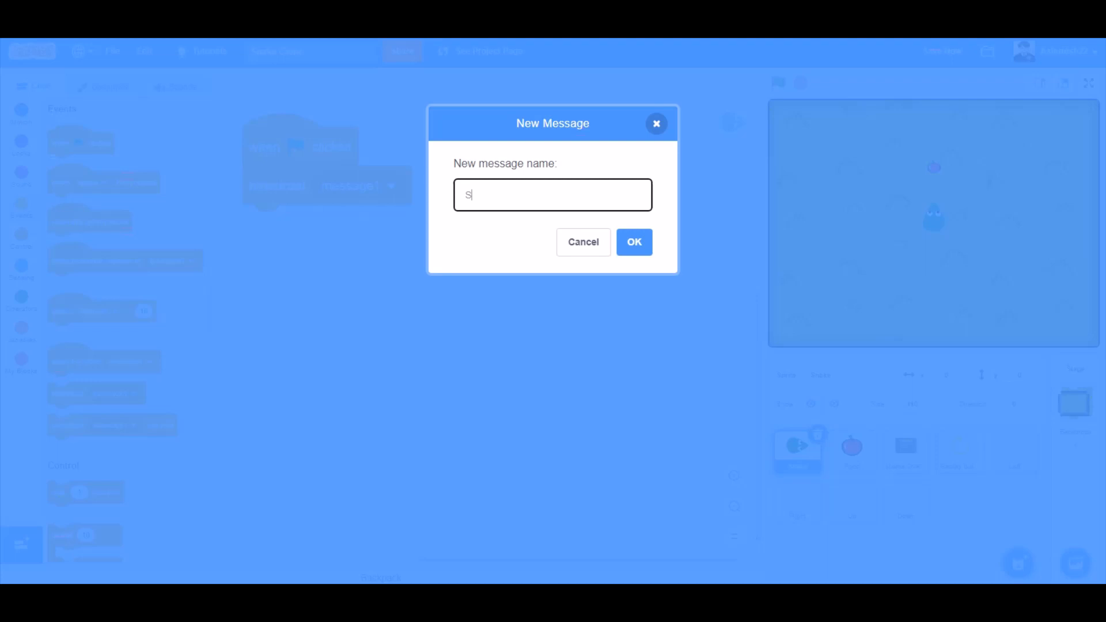
pyautogui.write('Start G')
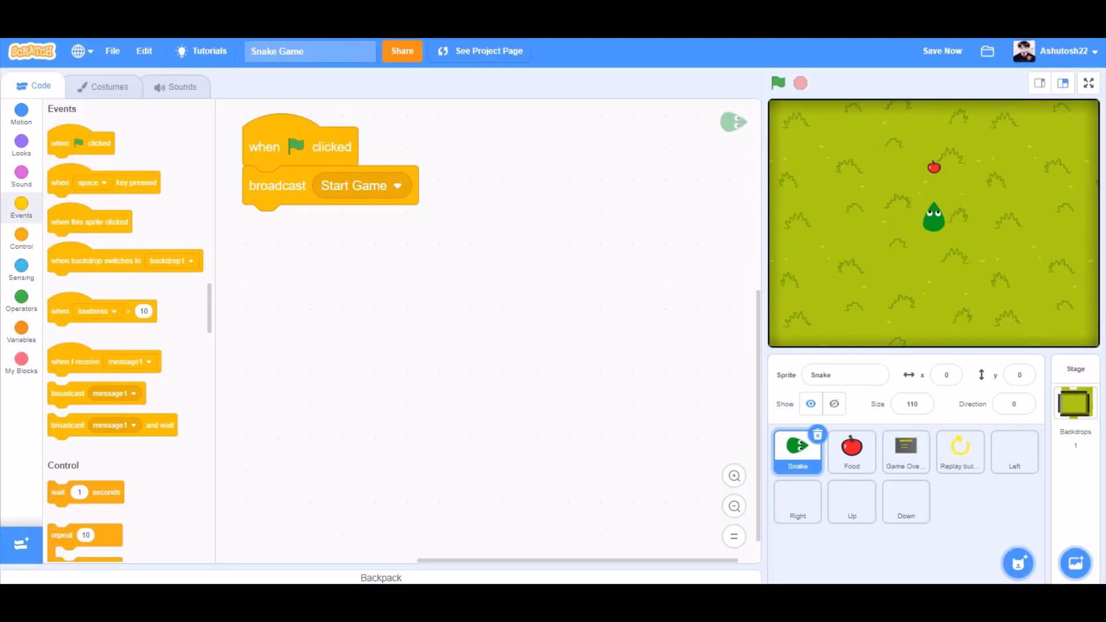
pyautogui.click(21, 143)
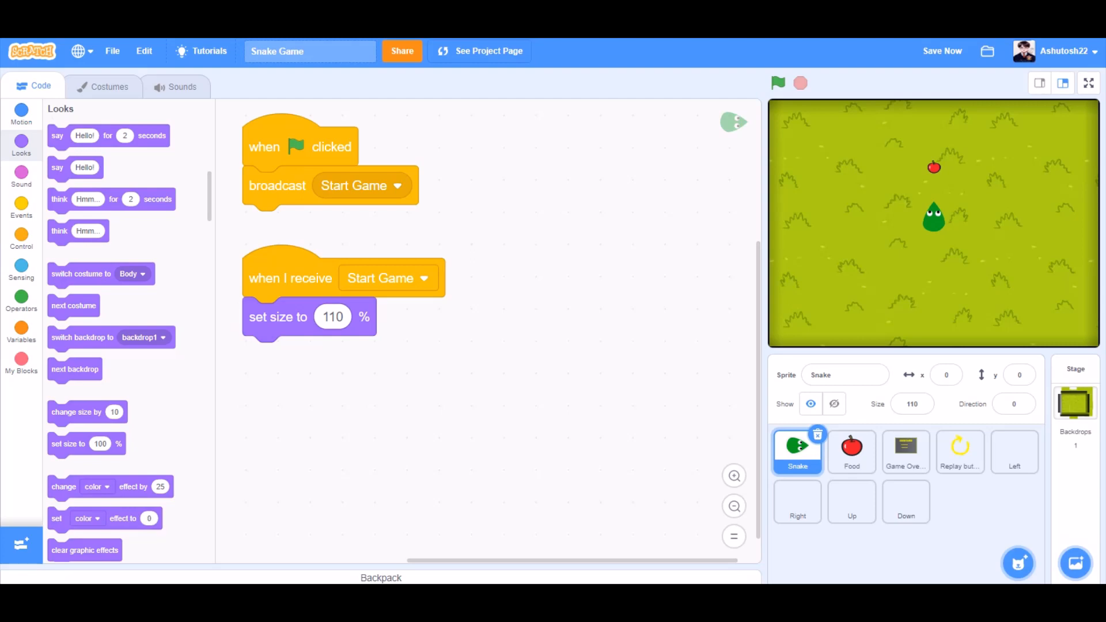
pyautogui.click(21, 236)
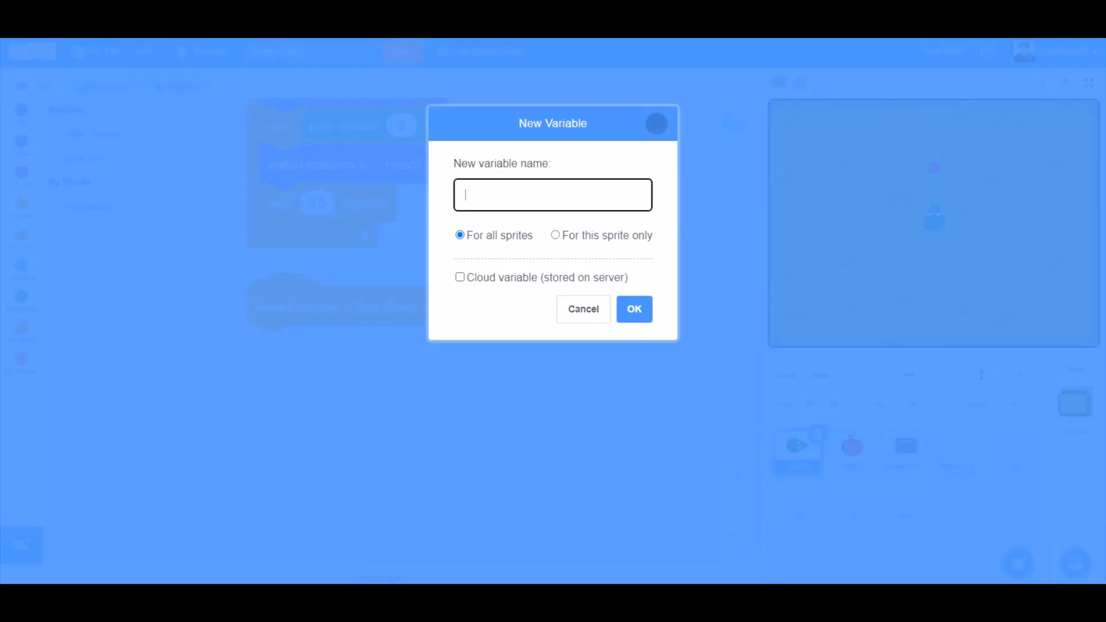
# Make the Game Score, Your Score and Length variables.
pyautogui.write('Game')
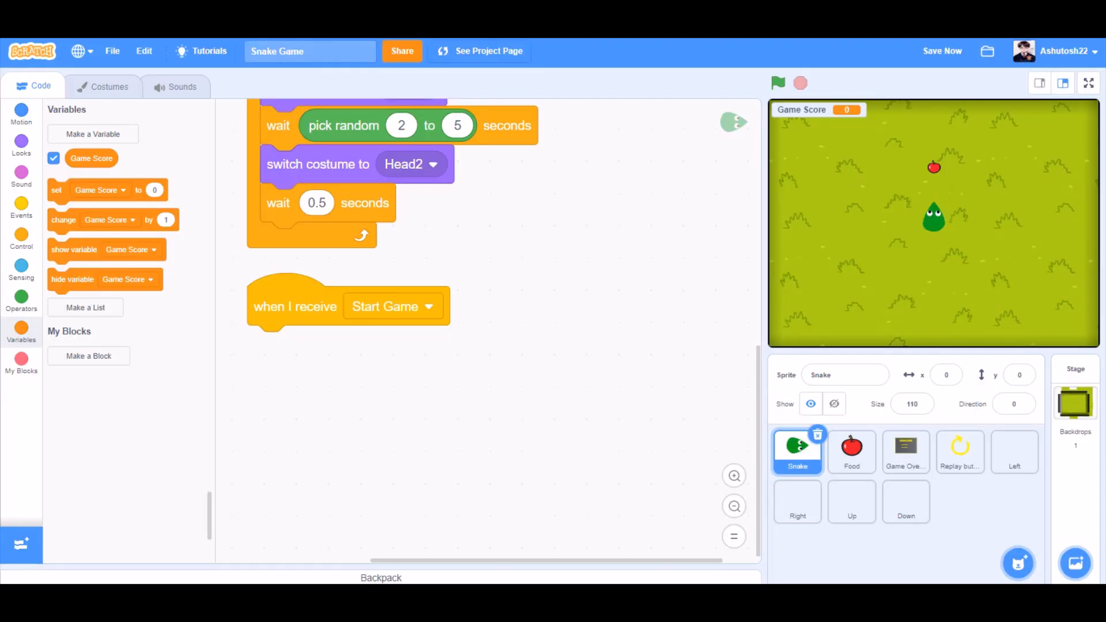
pyautogui.click(92, 134)
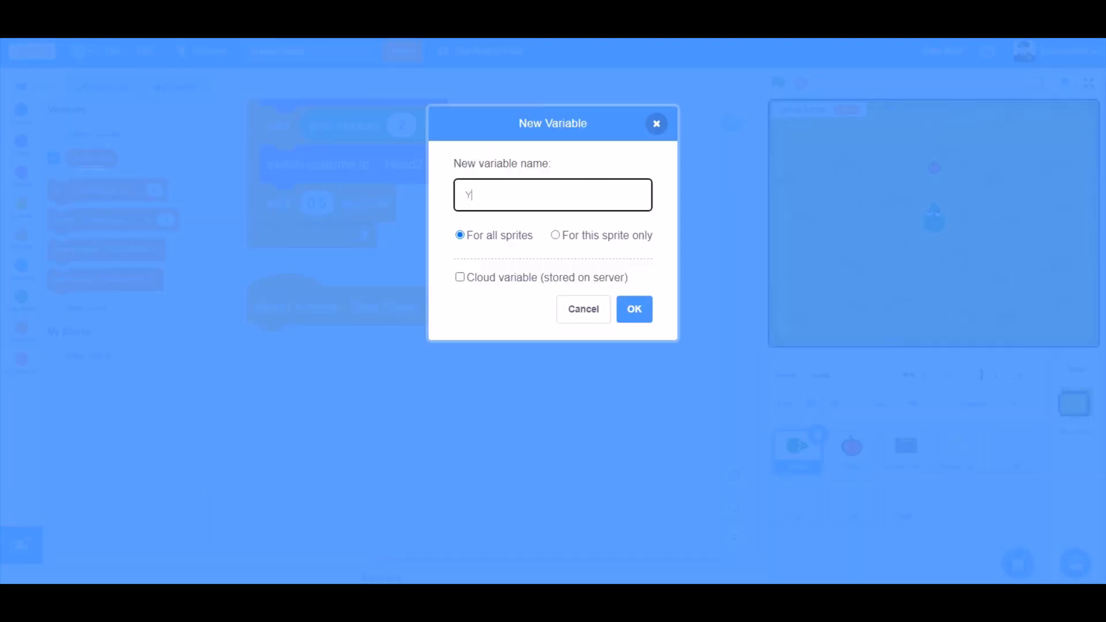
pyautogui.write('our Scor')
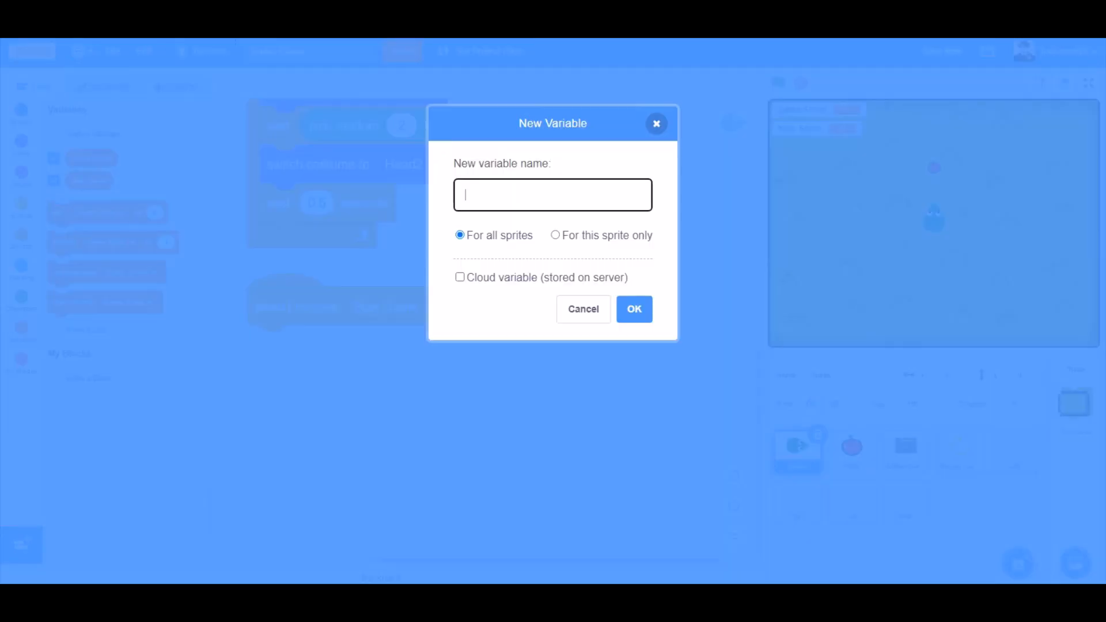
pyautogui.write('Lenfth')
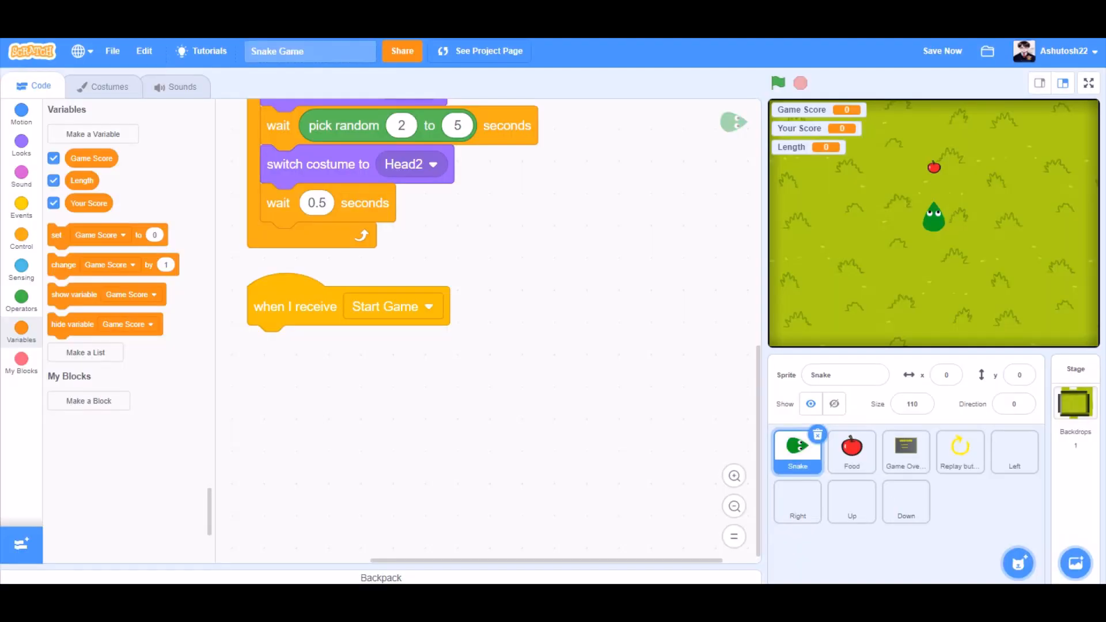
# Add and confirm the Highscore variable for all sprites.
pyautogui.click(92, 133)
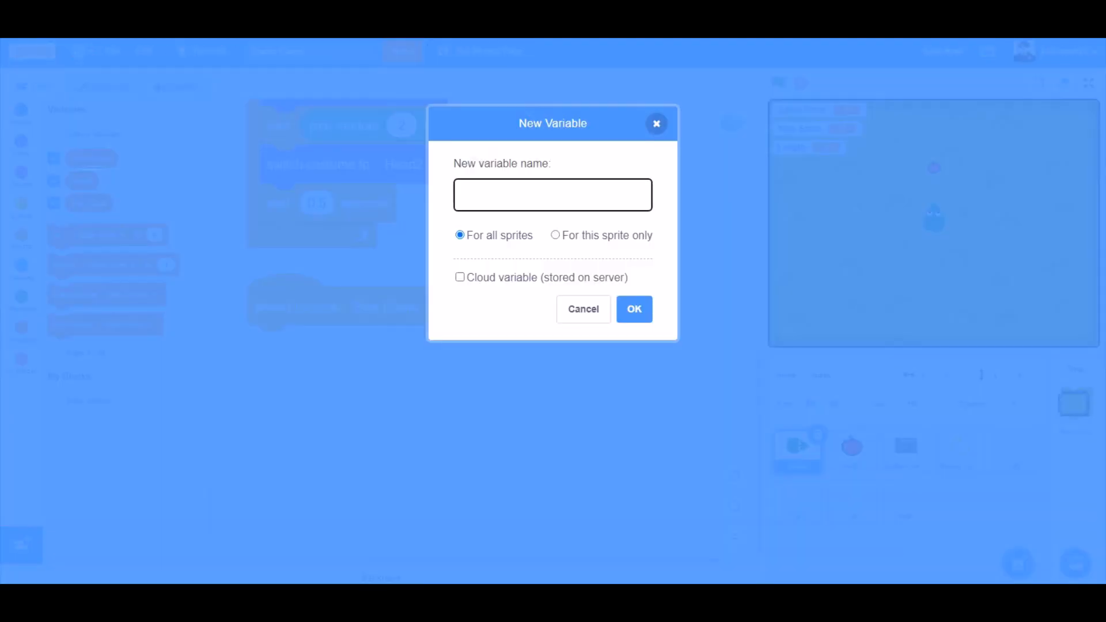
pyautogui.write('Highs')
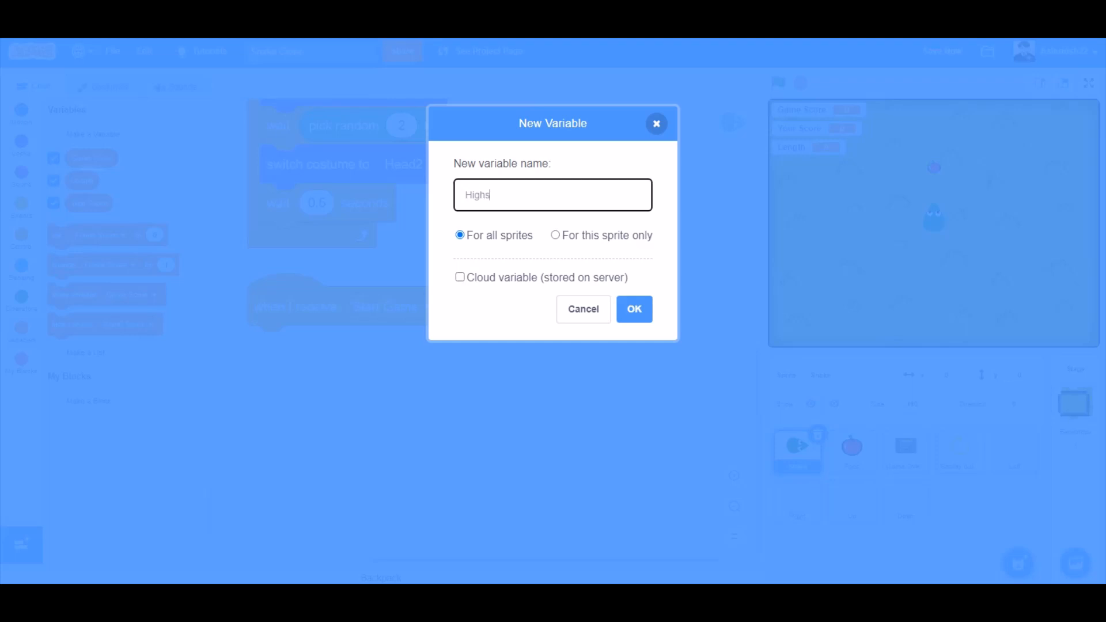
pyautogui.write('core')
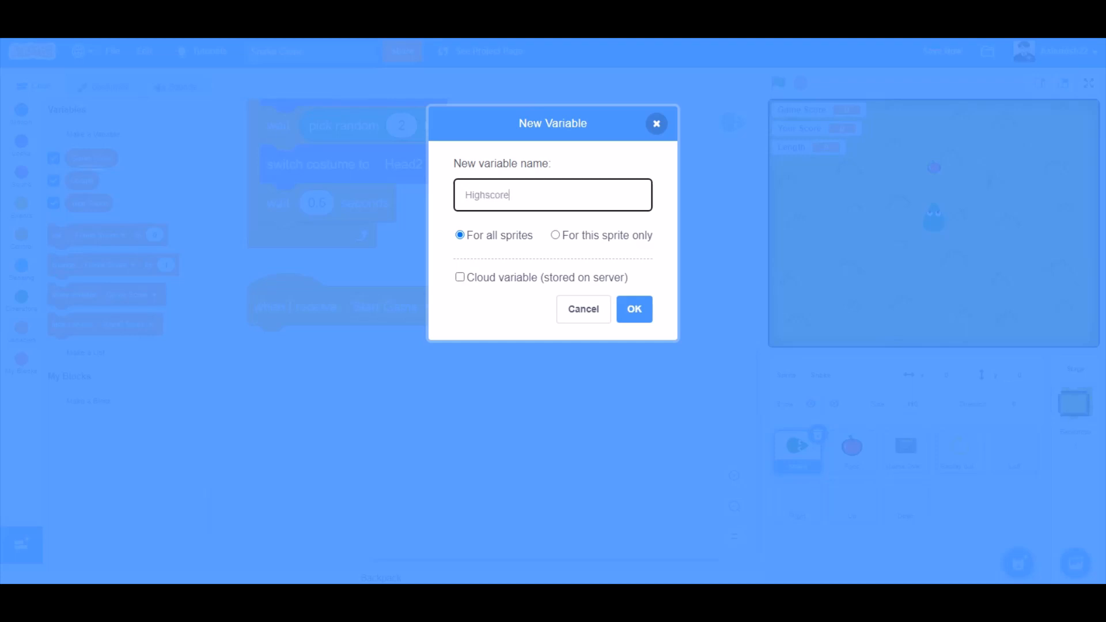
pyautogui.click(634, 309)
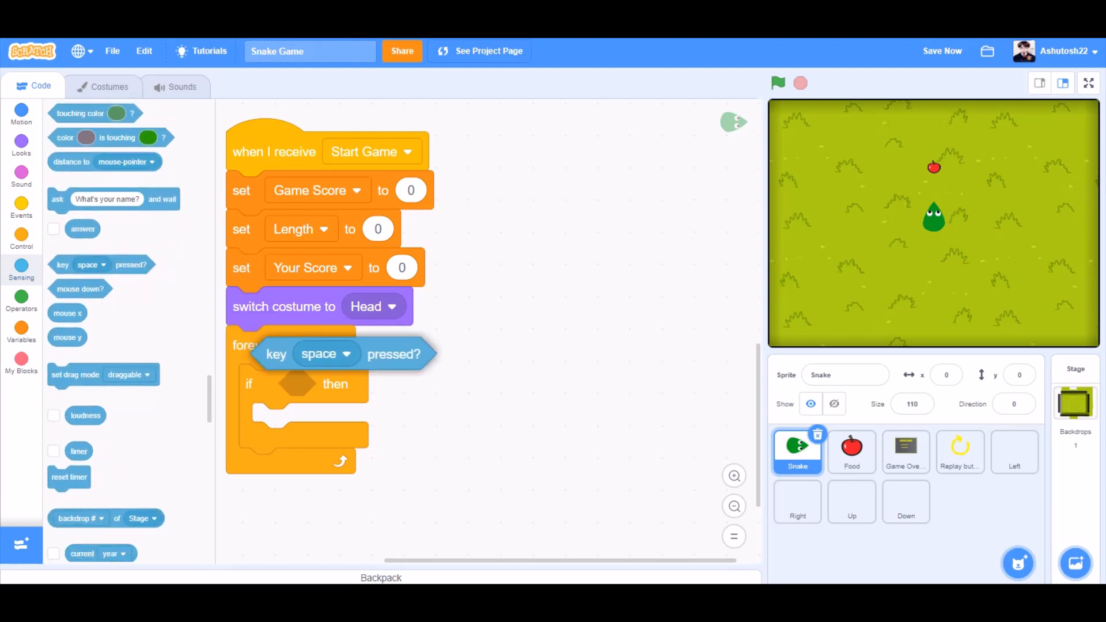
# Zero the variables, build four duplicated arrow-key steering blocks in a forever loop, and add another Start Game hat.
pyautogui.click(21, 298)
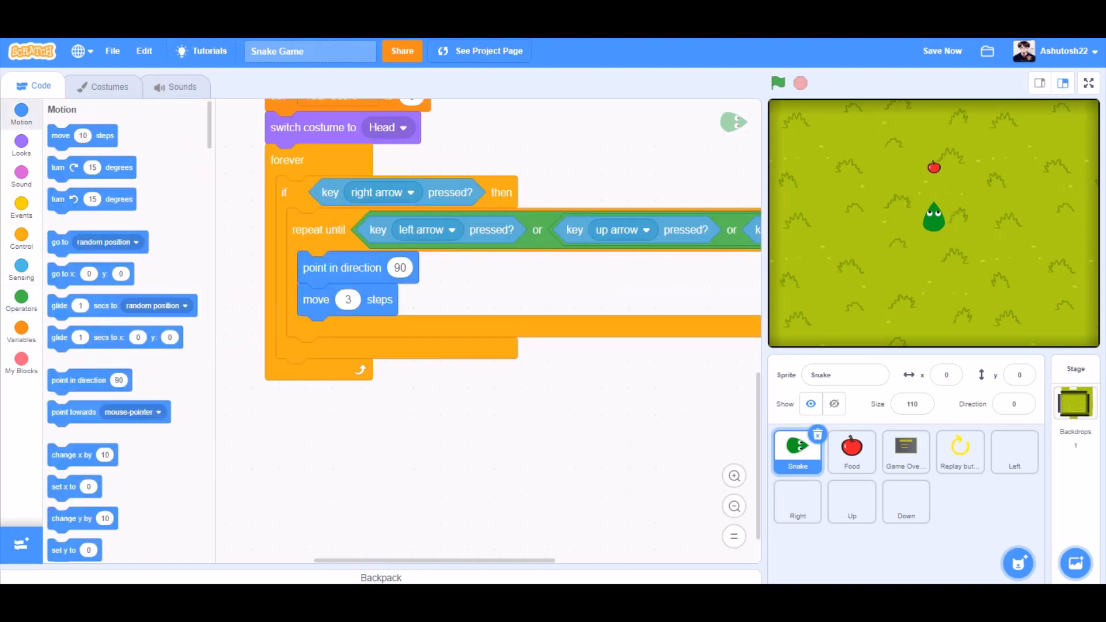
pyautogui.rightClick(293, 193)
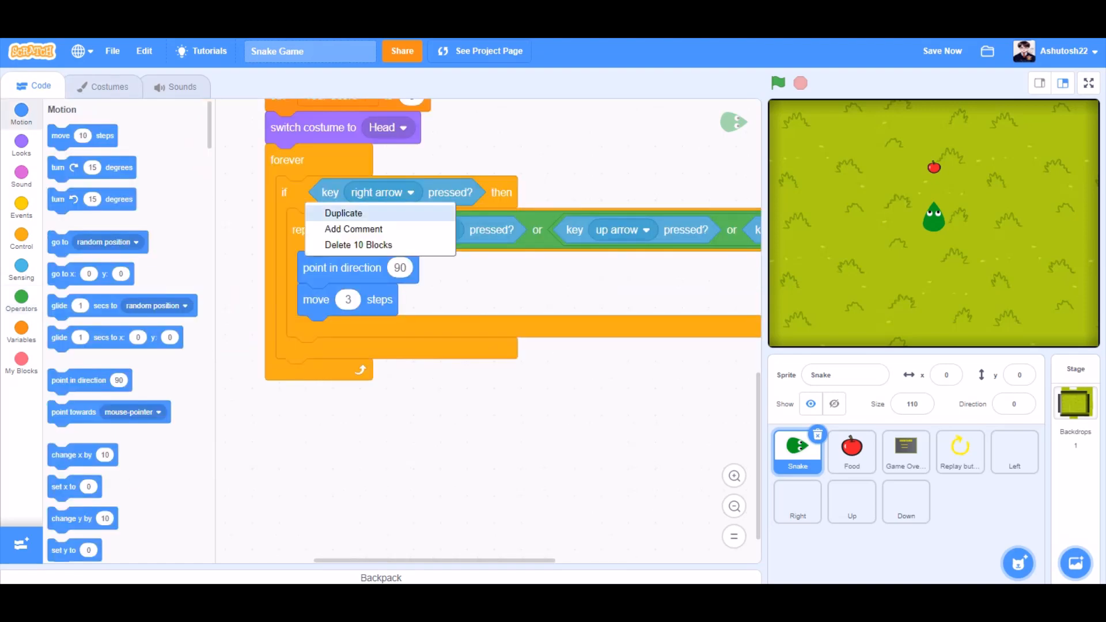
pyautogui.click(343, 214)
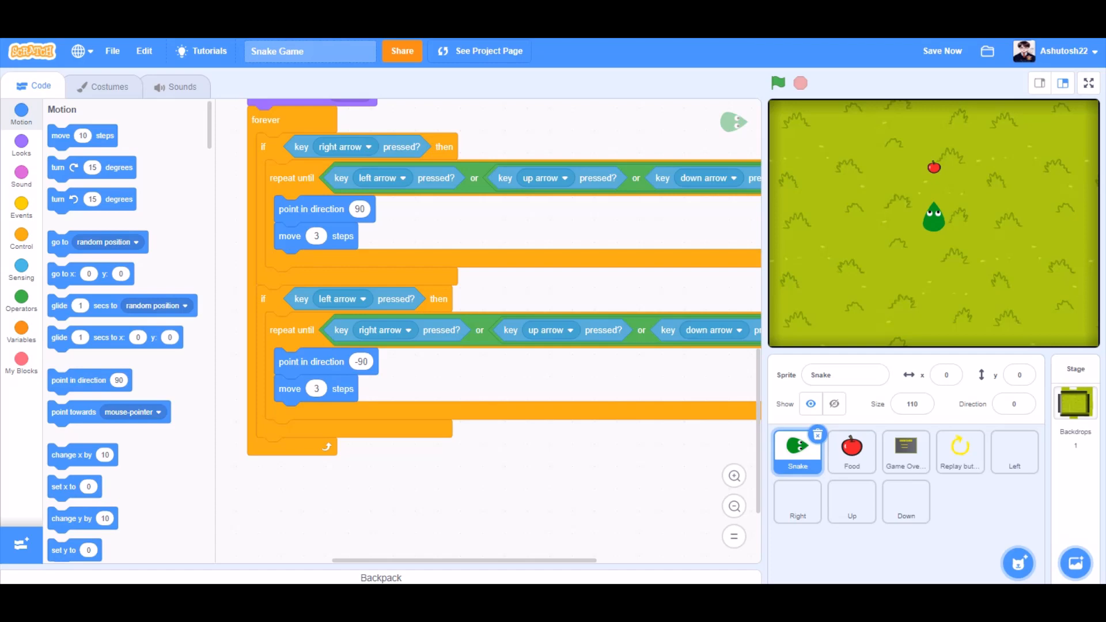
pyautogui.click(778, 83)
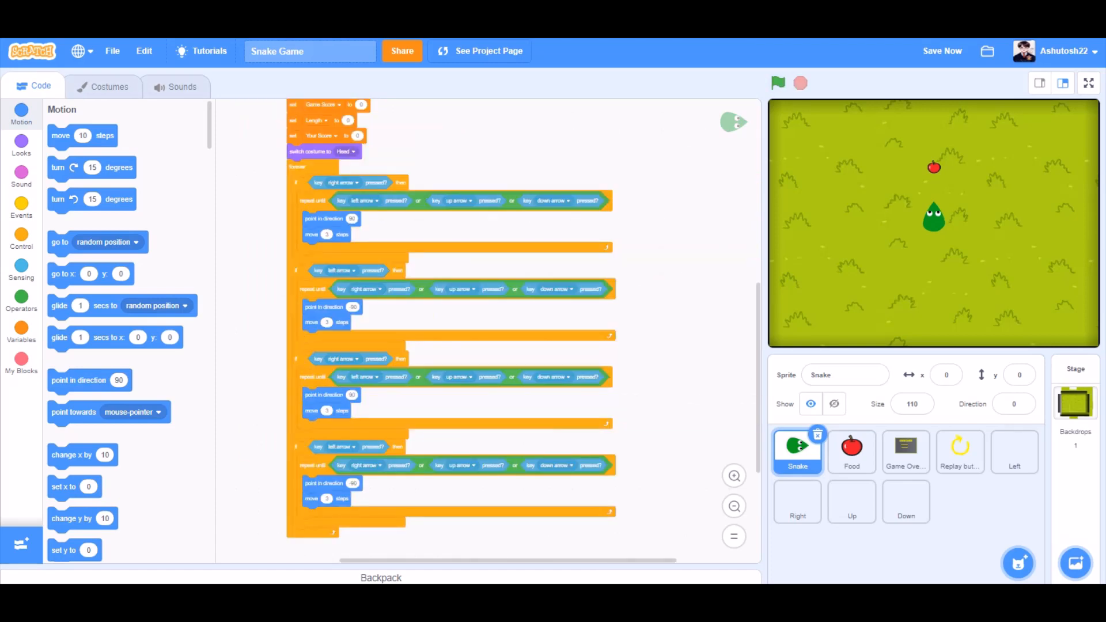
pyautogui.click(21, 208)
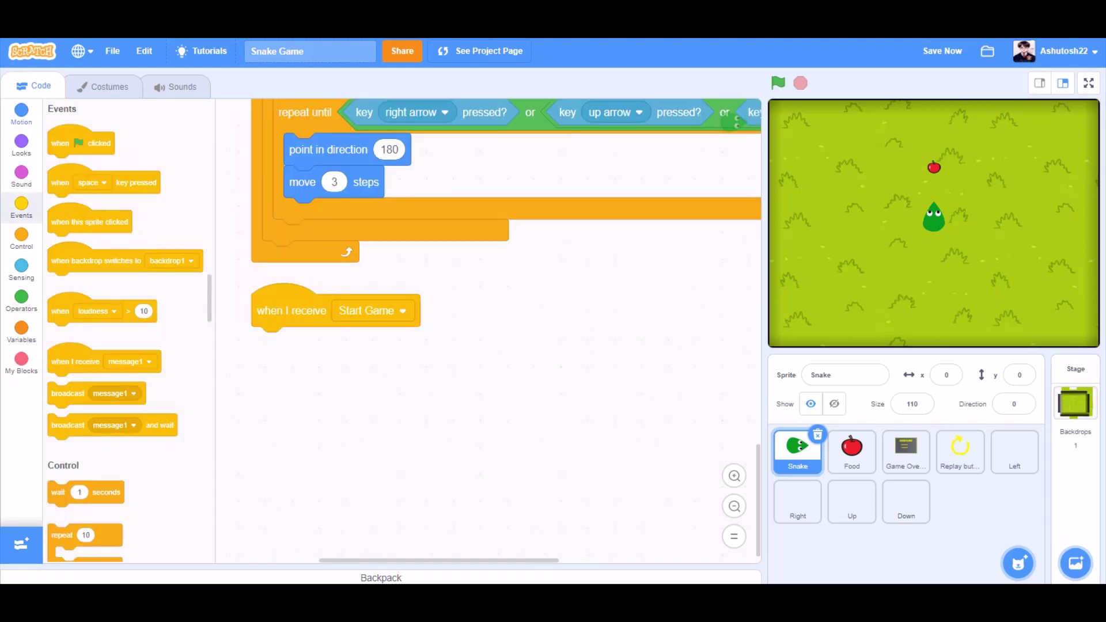
pyautogui.click(21, 109)
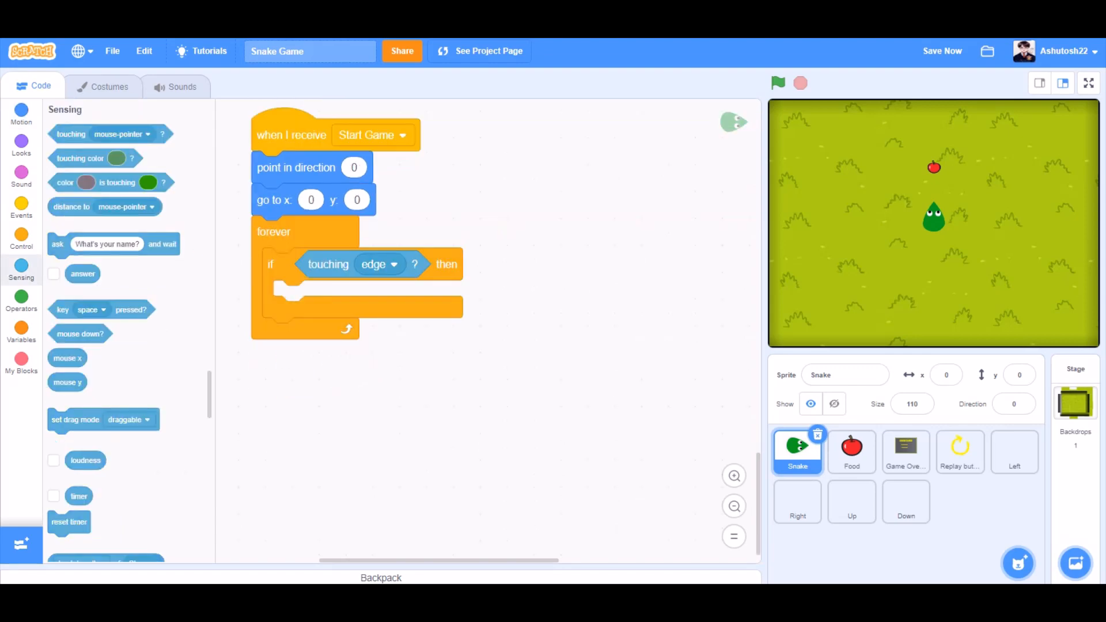
# On touching the edge broadcast Game Over and stop; on Start Game forever create clones of myself.
pyautogui.click(22, 206)
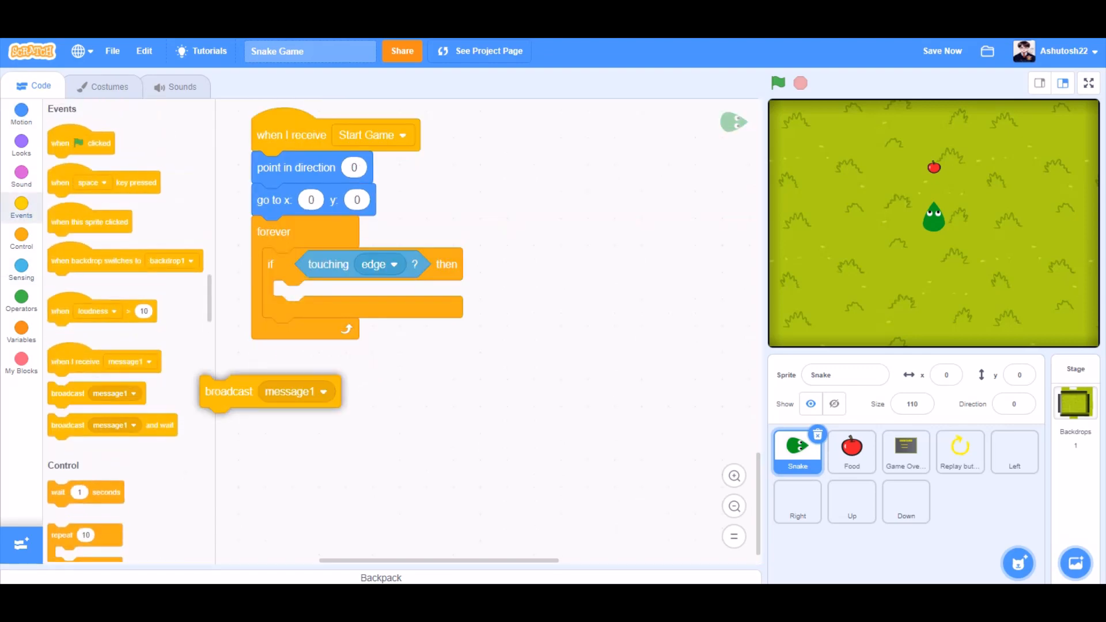
pyautogui.moveTo(228, 392); pyautogui.dragTo(302, 295)
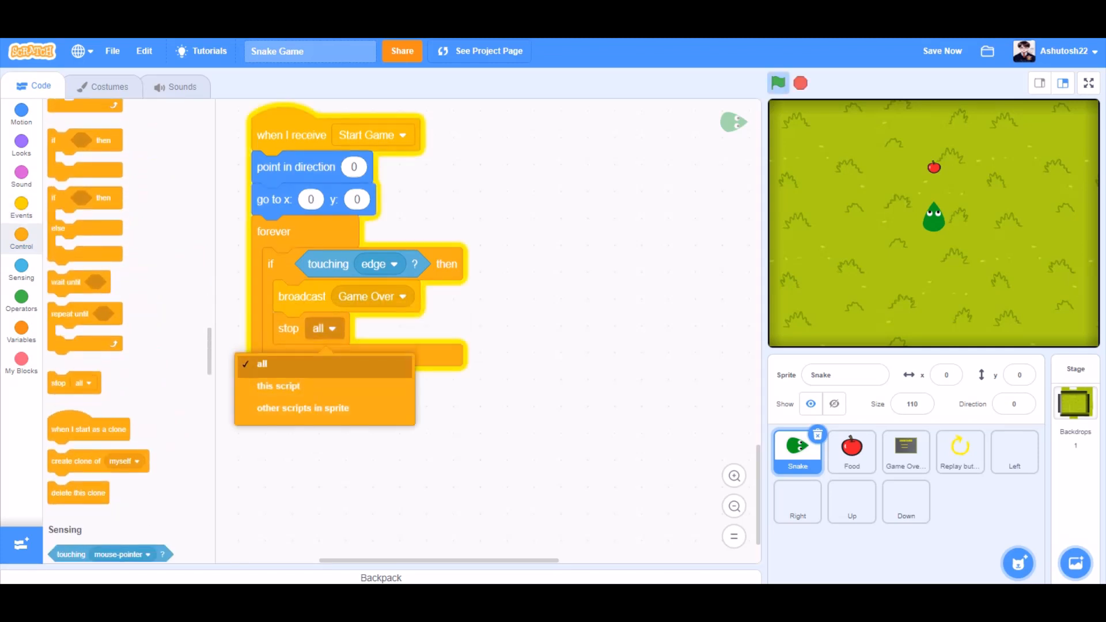
pyautogui.click(303, 408)
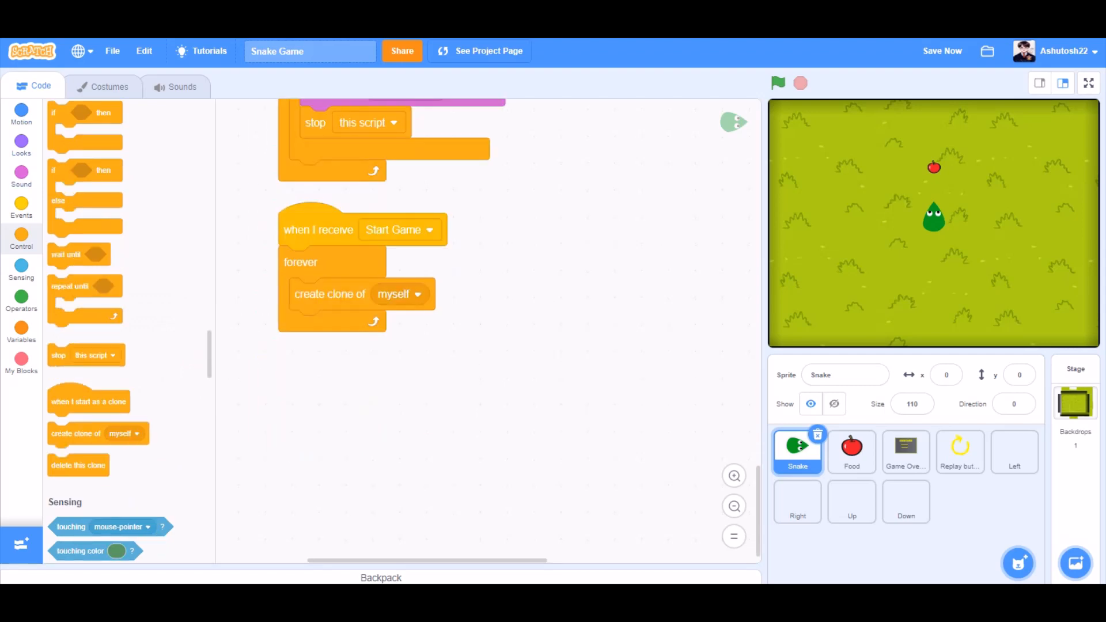
# Make clones shrink and dim by Length/7, switch to Body, wait Length seconds, then delete.
pyautogui.click(21, 209)
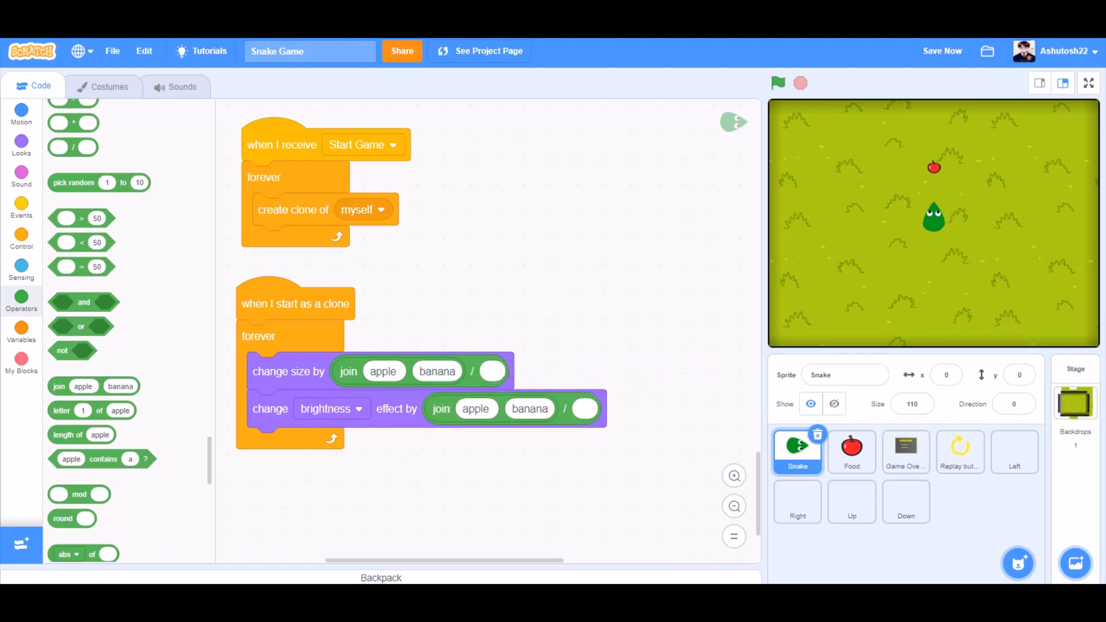
pyautogui.click(21, 328)
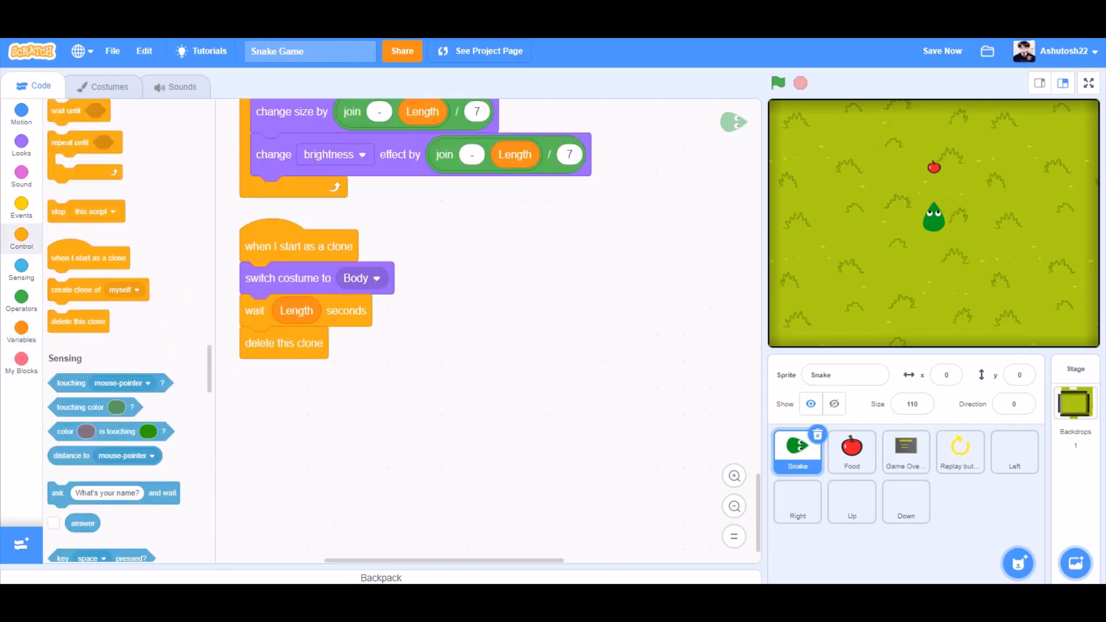
pyautogui.click(851, 450)
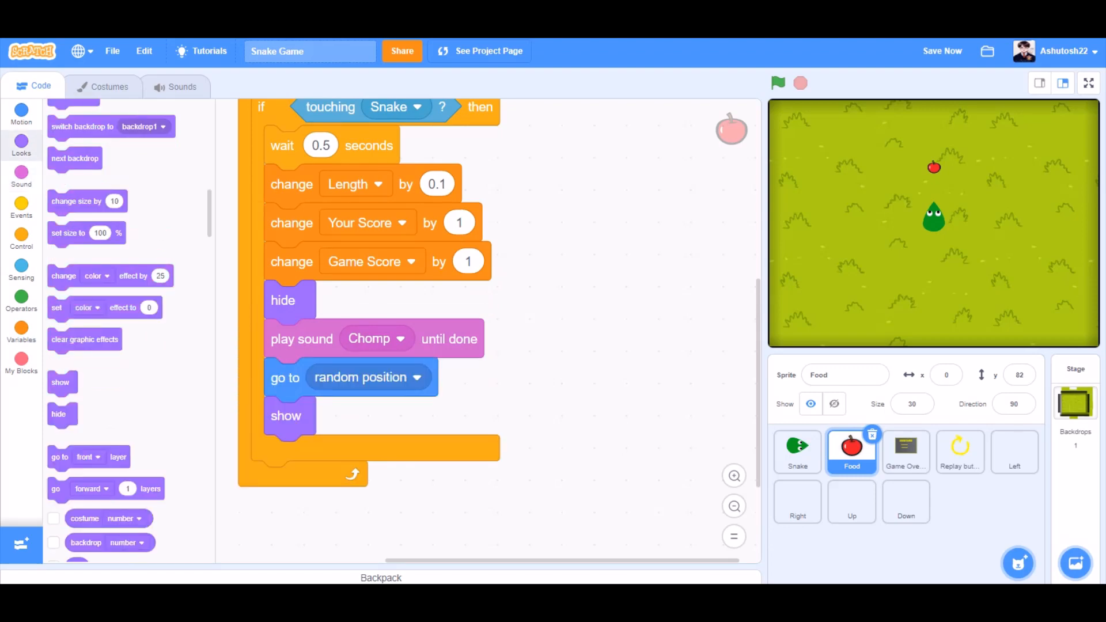
# On green flag, forever nudge Food back when touching the Up, Down, Right or Left lines.
pyautogui.click(22, 237)
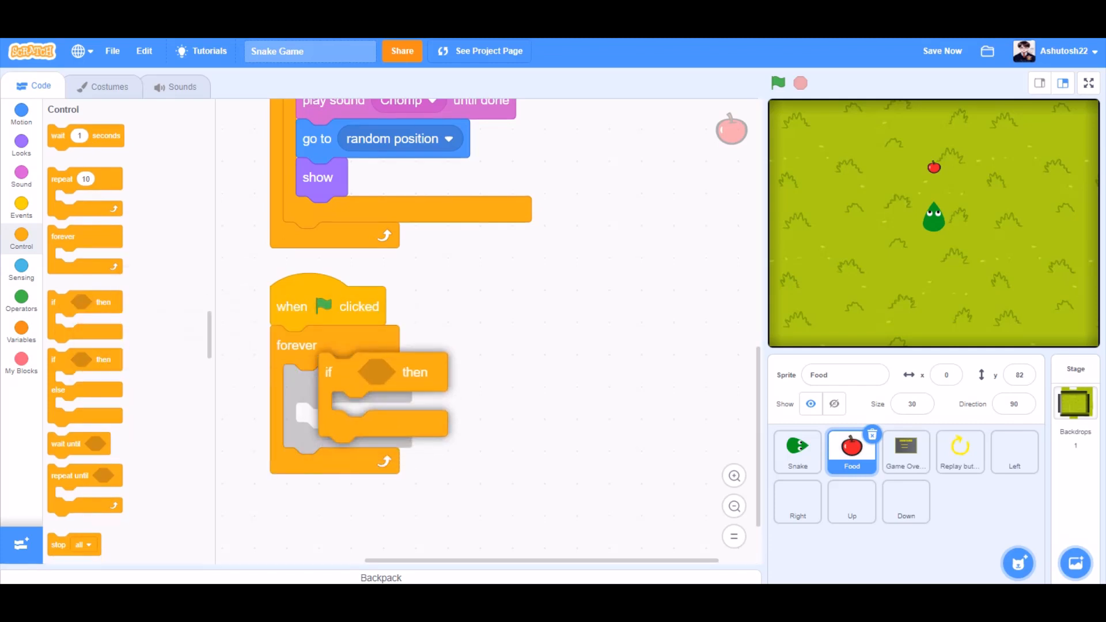
pyautogui.click(21, 270)
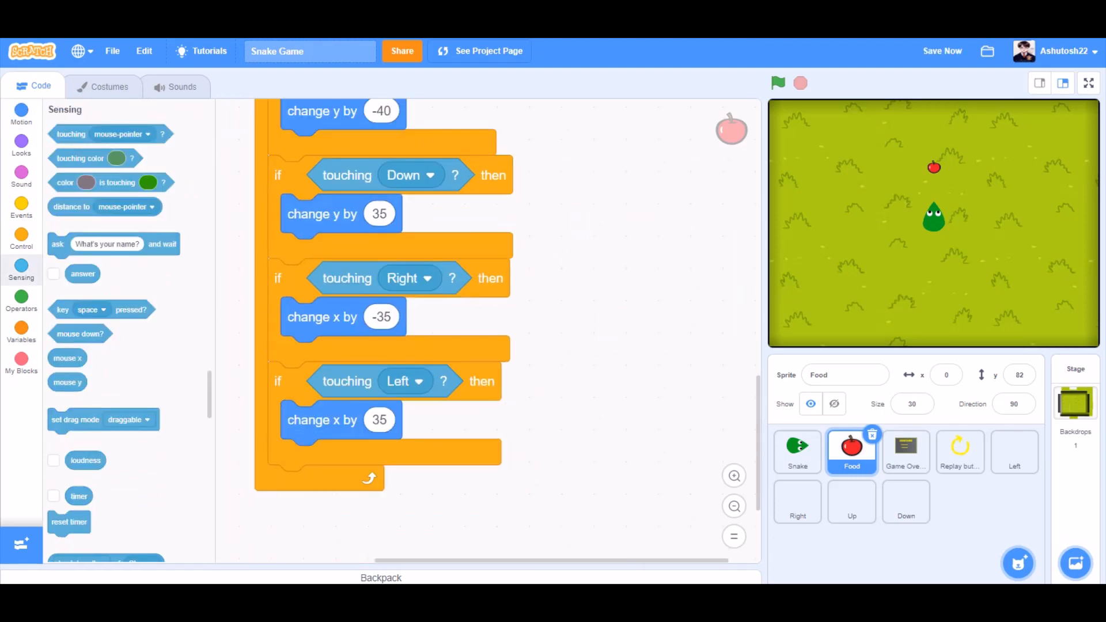
pyautogui.click(906, 449)
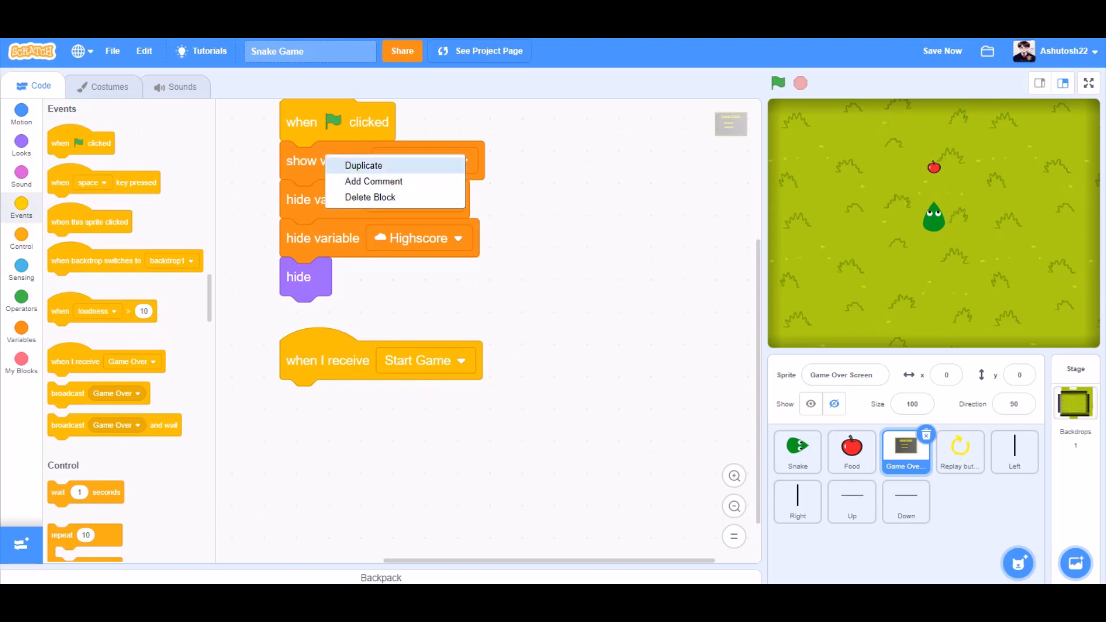
# Hide the screen and Highscore on Start Game; on Game Over show Highscore and the screen.
pyautogui.click(364, 165)
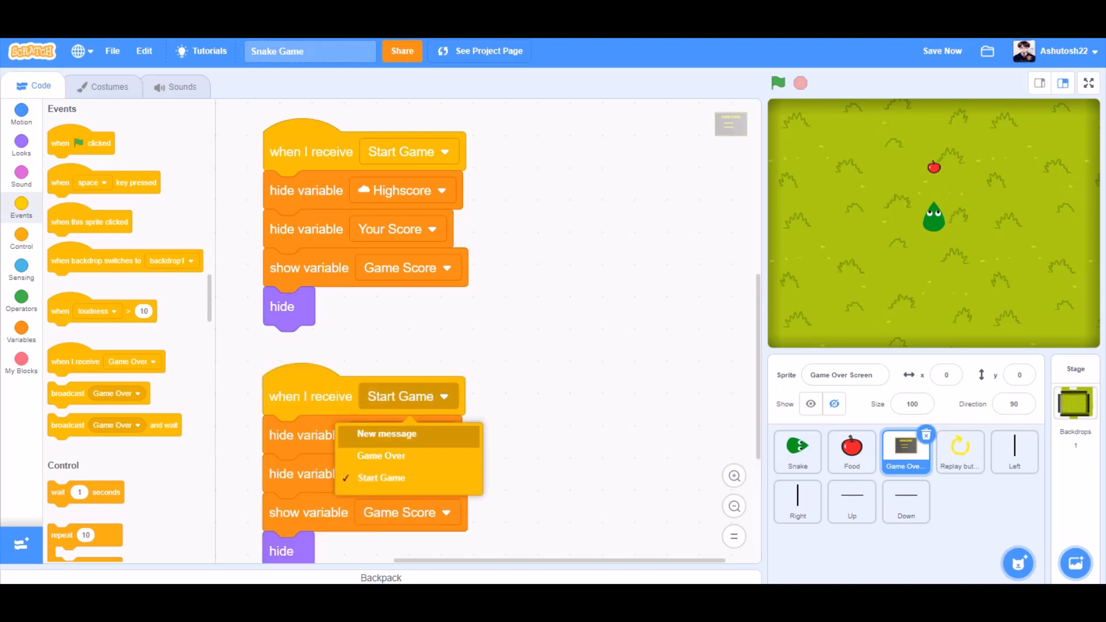
pyautogui.click(380, 456)
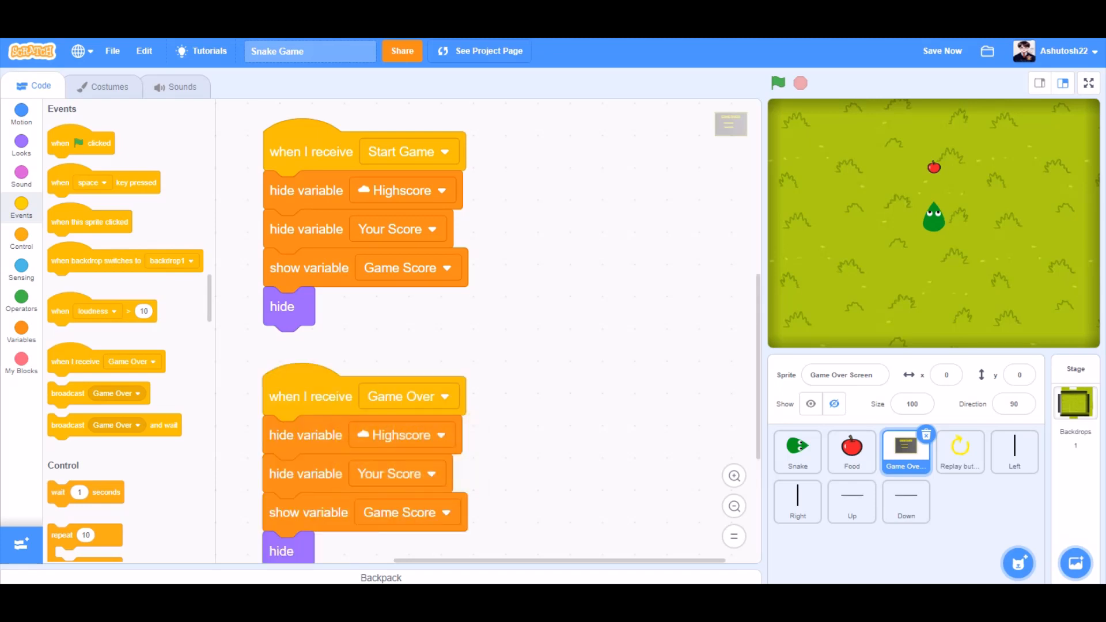
pyautogui.click(22, 144)
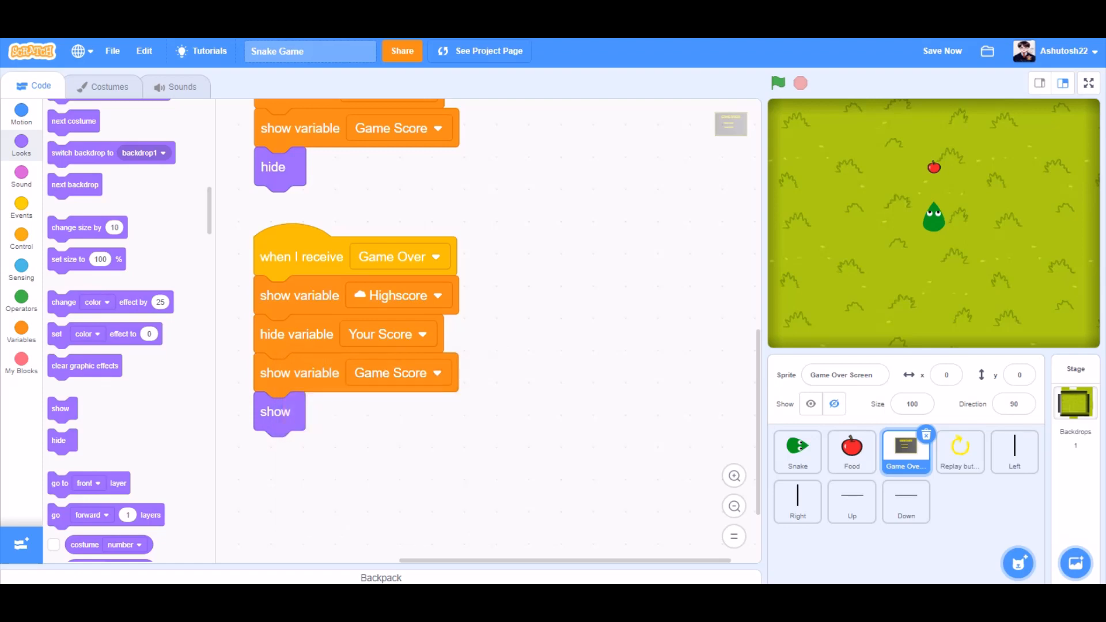
pyautogui.click(959, 451)
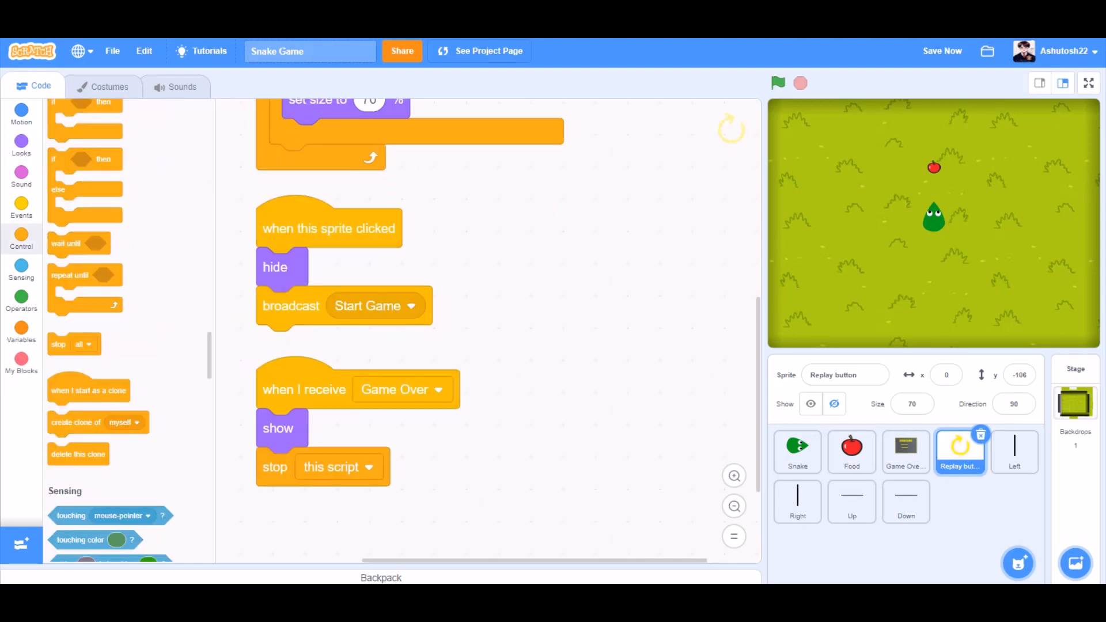
# Select the Left boundary line sprite after reviewing the Replay button's scripts.
pyautogui.click(1014, 451)
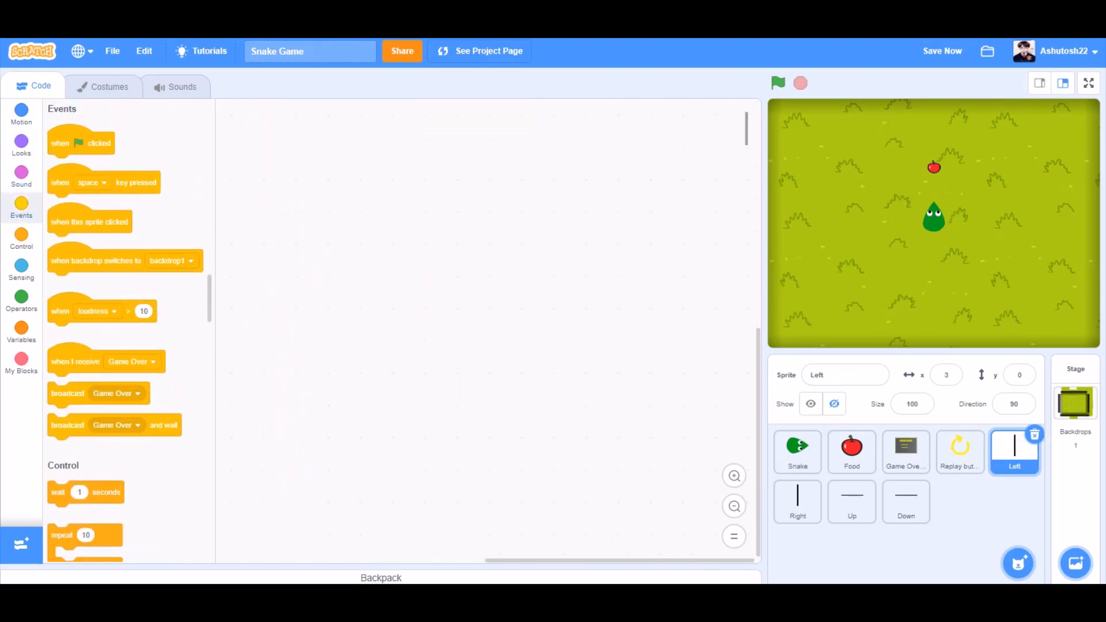
# On green flag set the Left line's ghost effect to 100, and copy the script to another boundary sprite.
pyautogui.moveTo(80, 142); pyautogui.dragTo(268, 116)
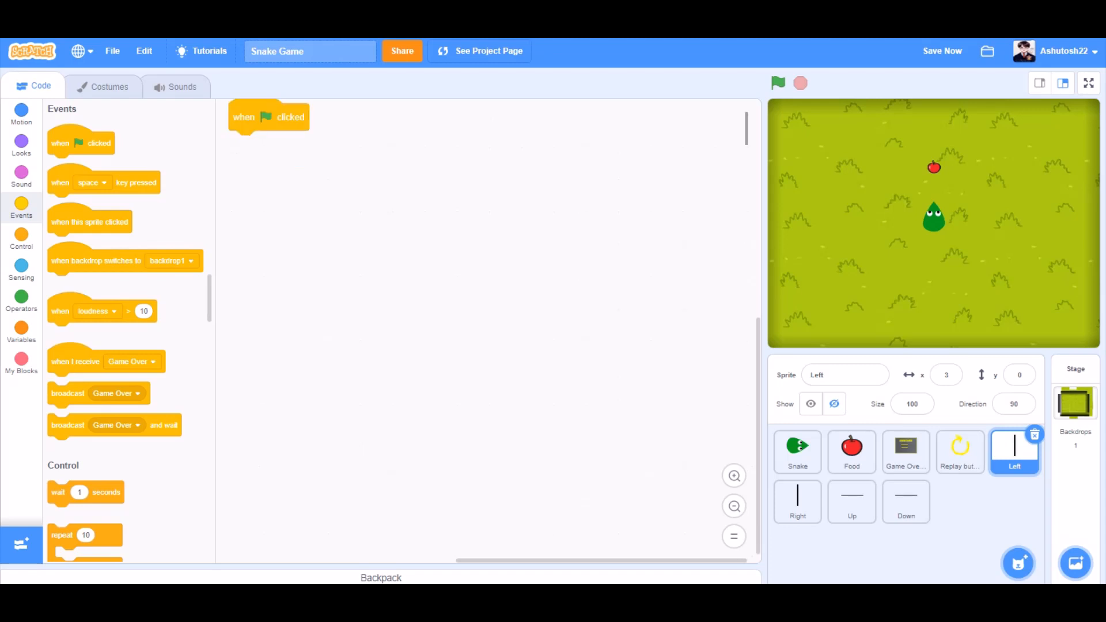
pyautogui.click(21, 148)
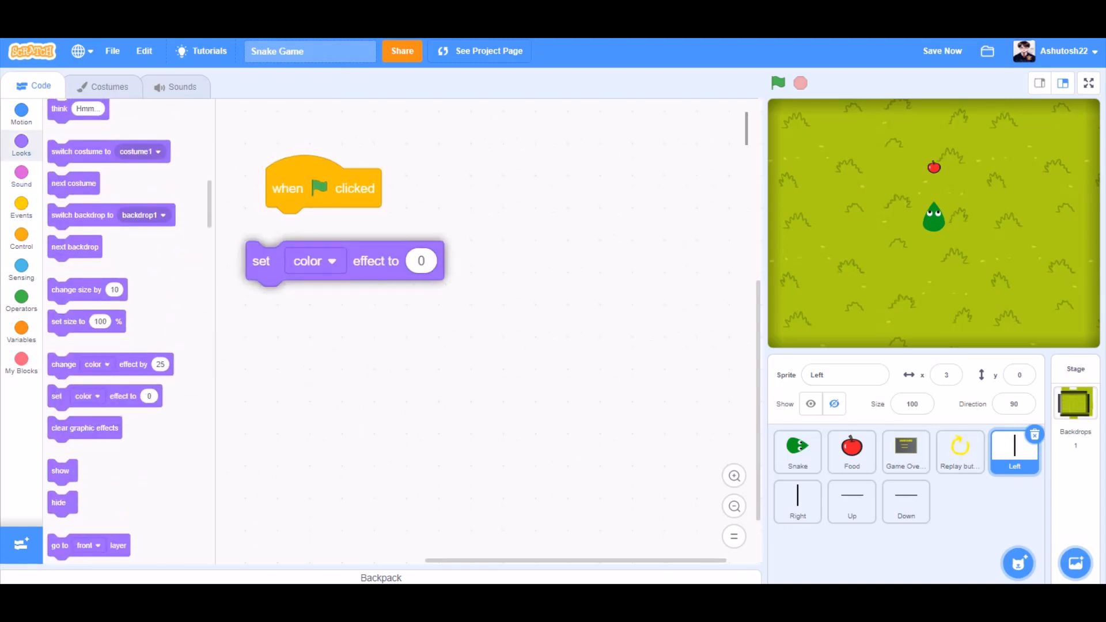
pyautogui.click(314, 261)
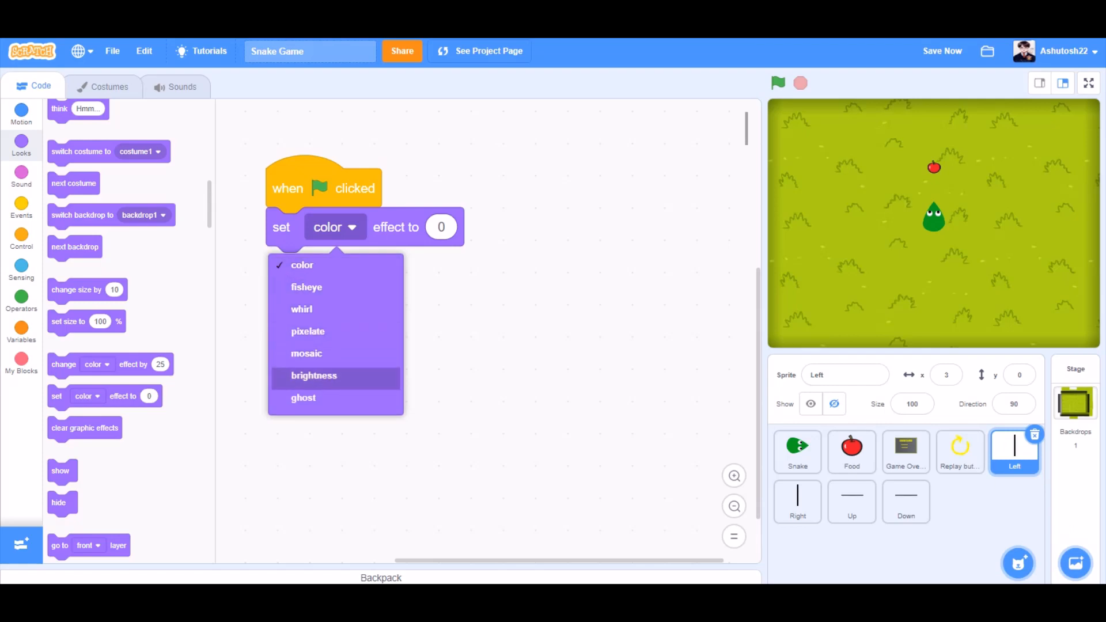
pyautogui.click(302, 398)
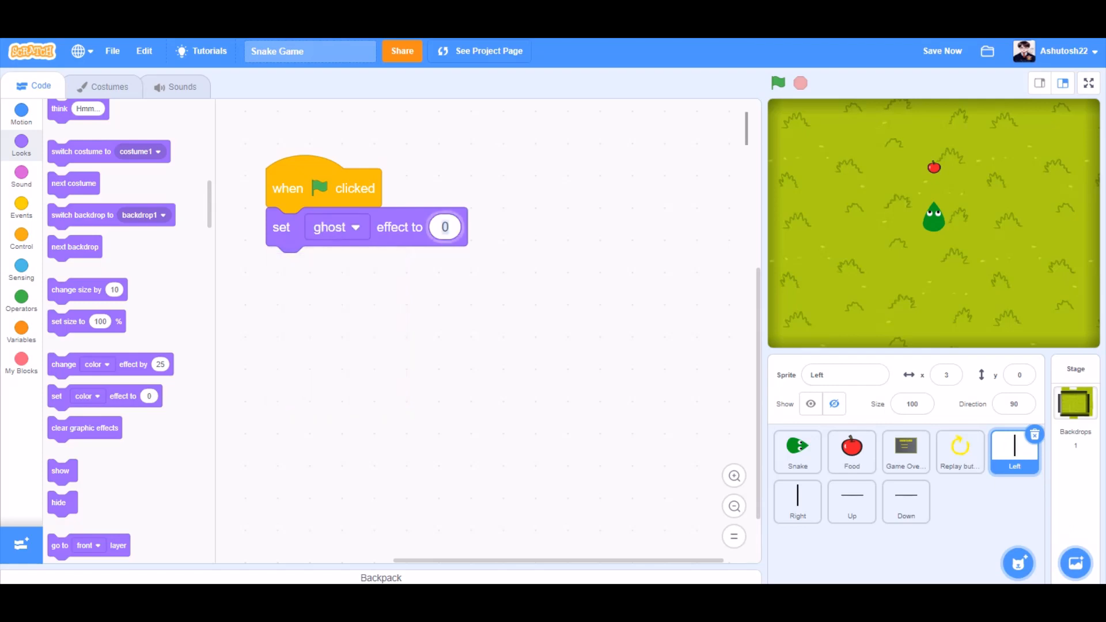
pyautogui.write('100')
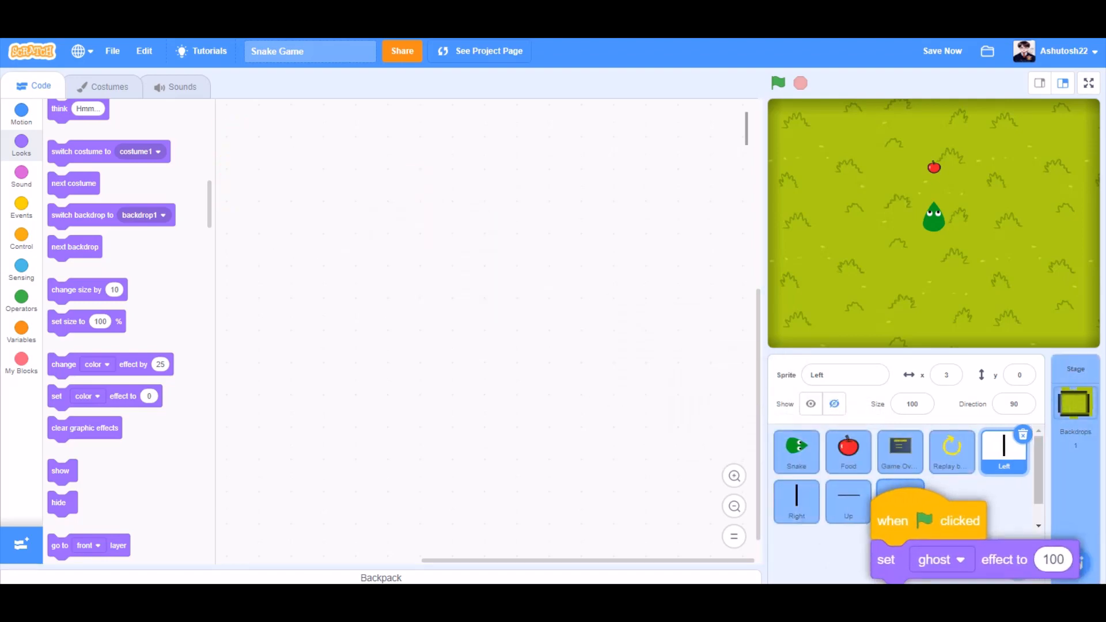
pyautogui.click(1087, 82)
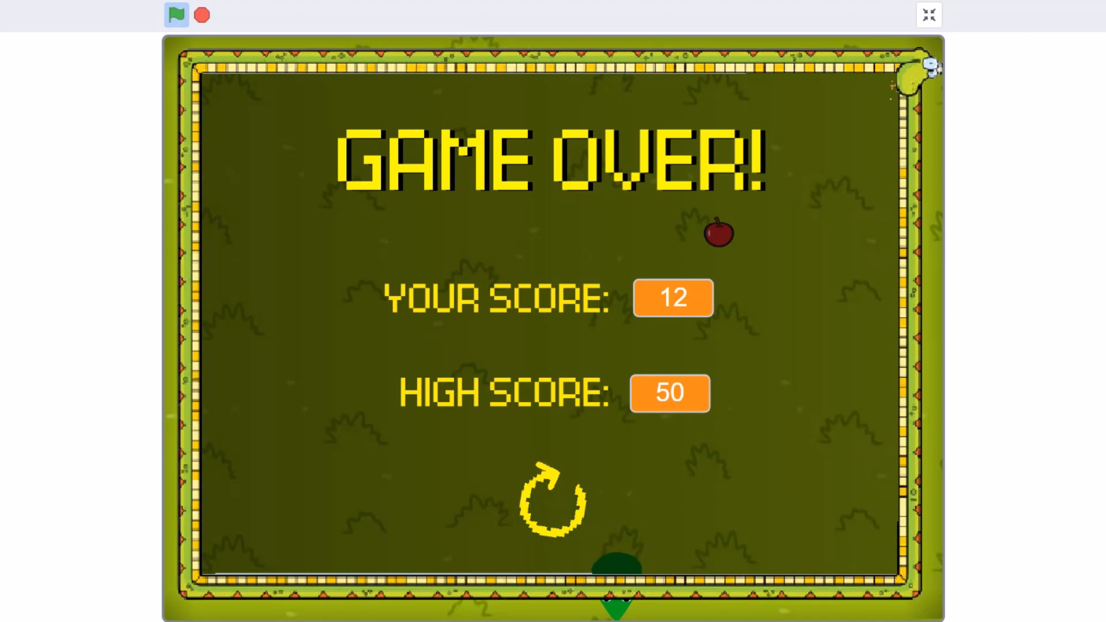
# Press the replay button on the Game Over screen to restart with score 0.
pyautogui.click(552, 502)
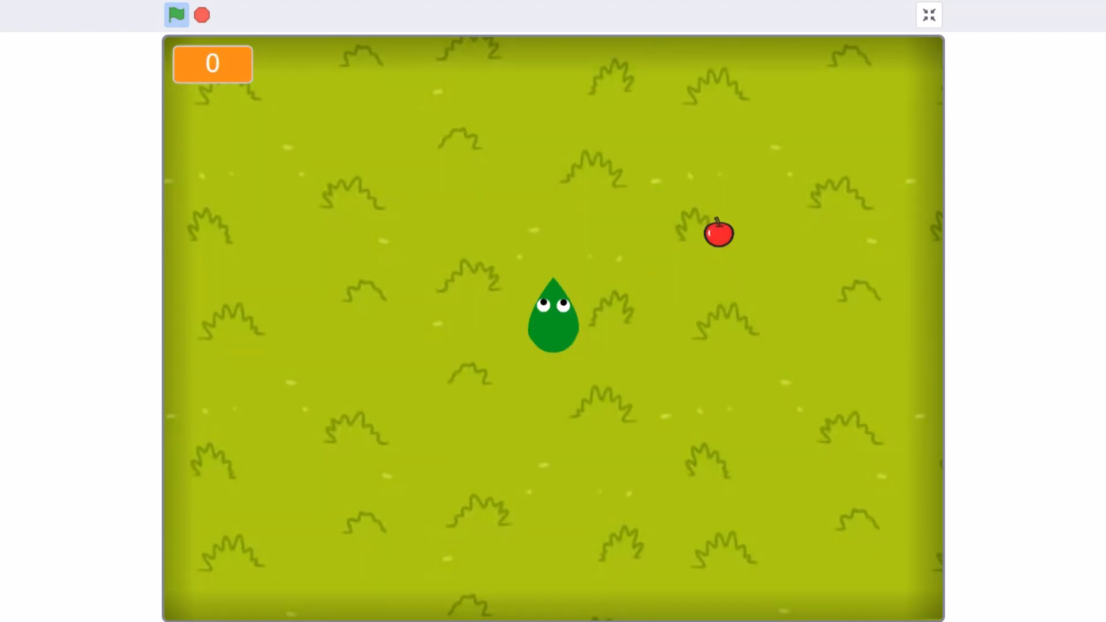